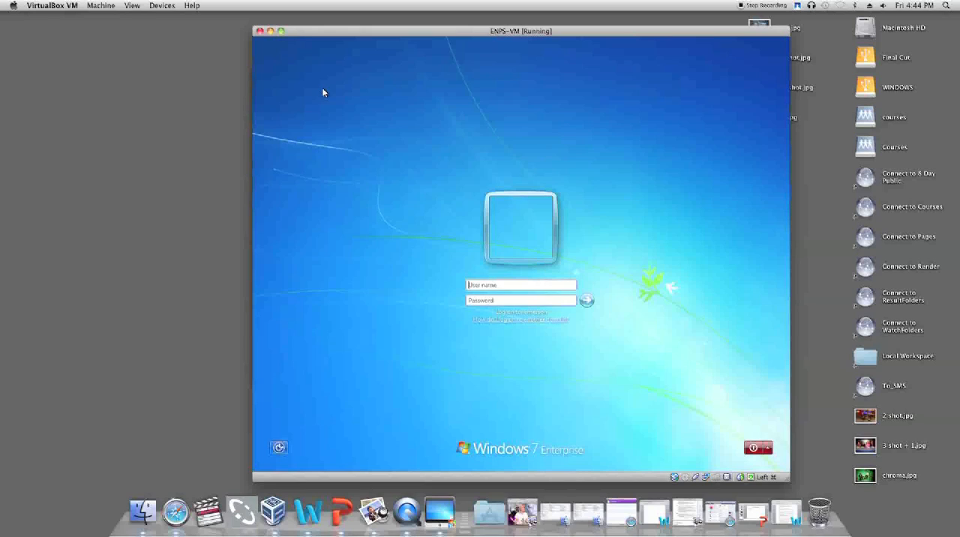
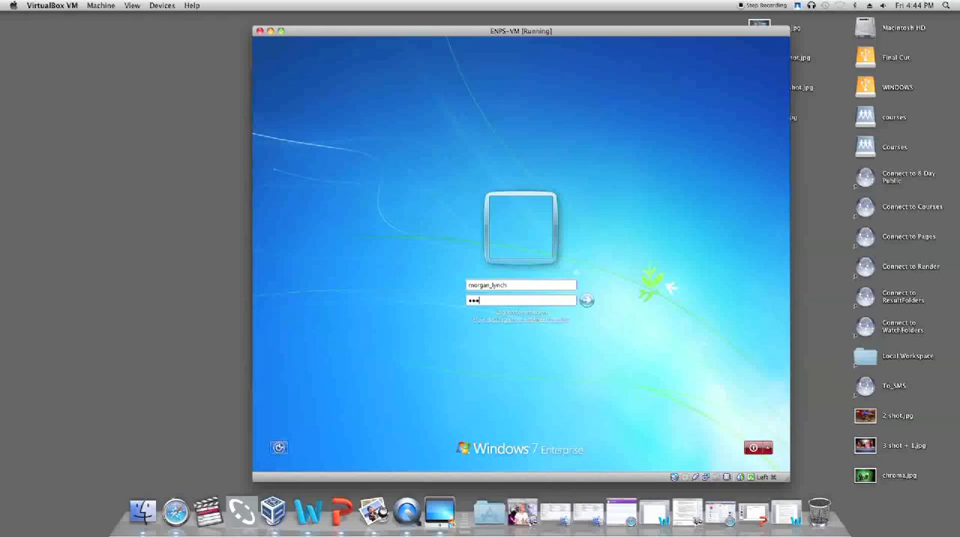
# Sign in to Windows 7 with the account's user name and password
pyautogui.click(589, 300)
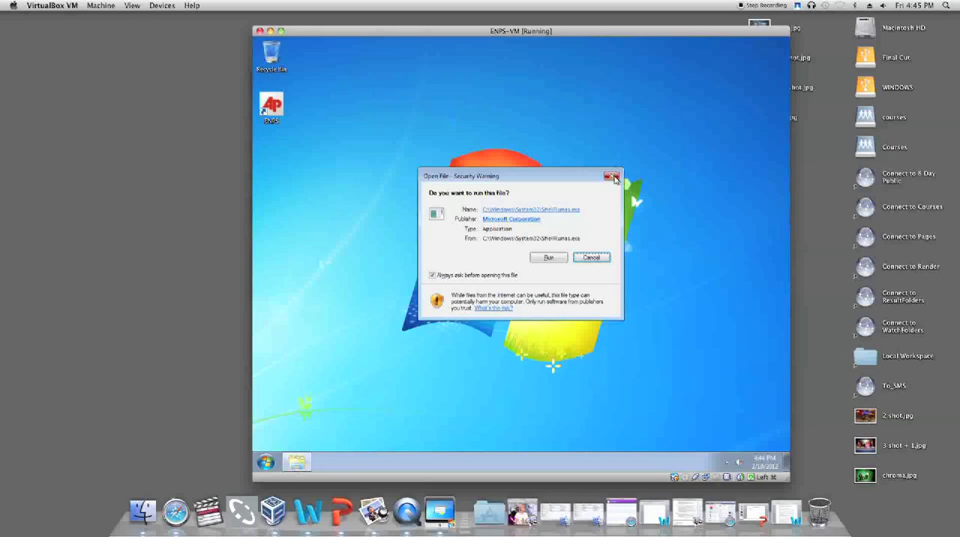
# Dismiss the Open File - Security Warning dialog to clear the desktop
pyautogui.click(612, 175)
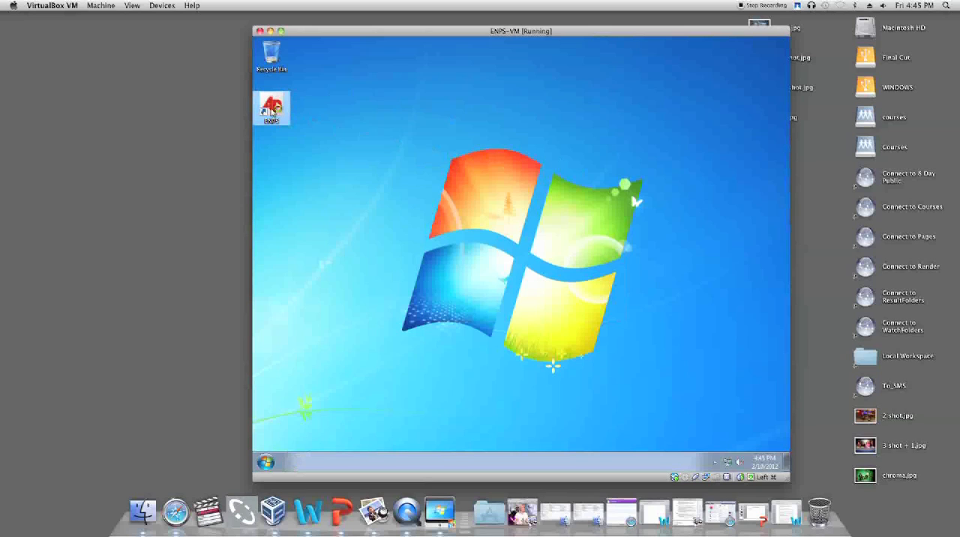
pyautogui.doubleClick(272, 105)
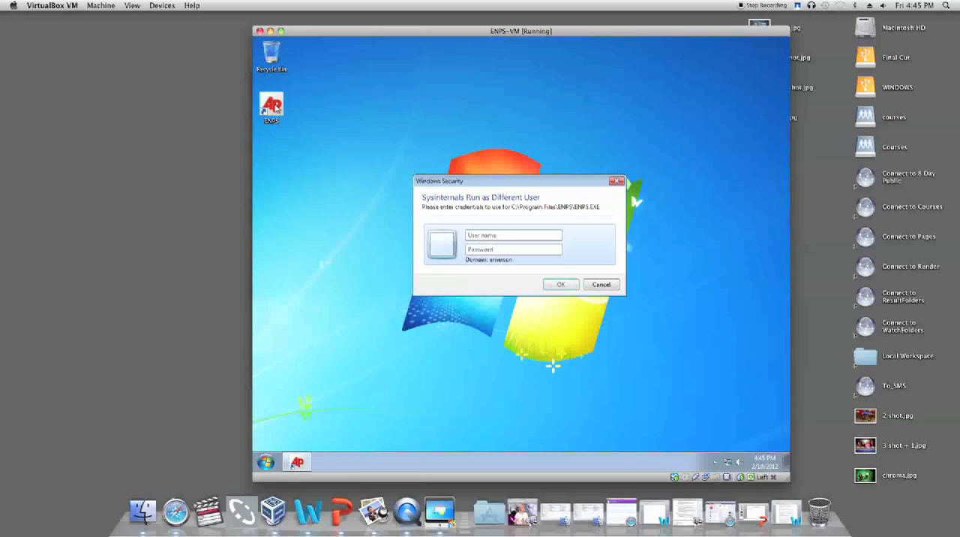
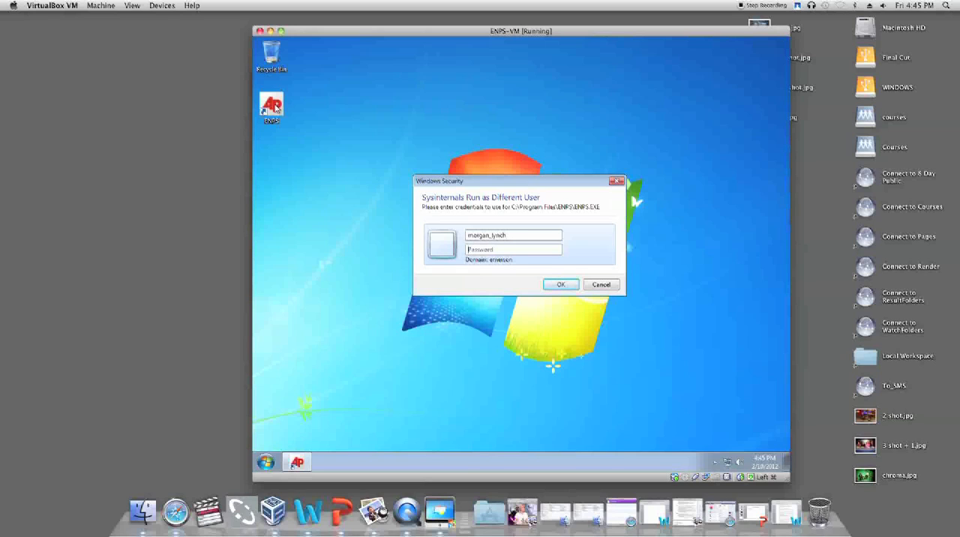
pyautogui.write('password')
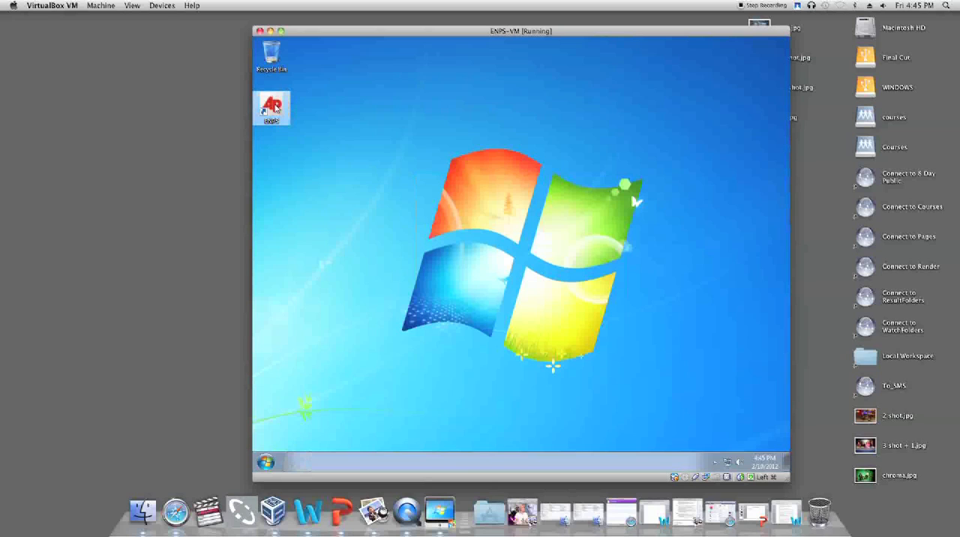
pyautogui.doubleClick(270, 108)
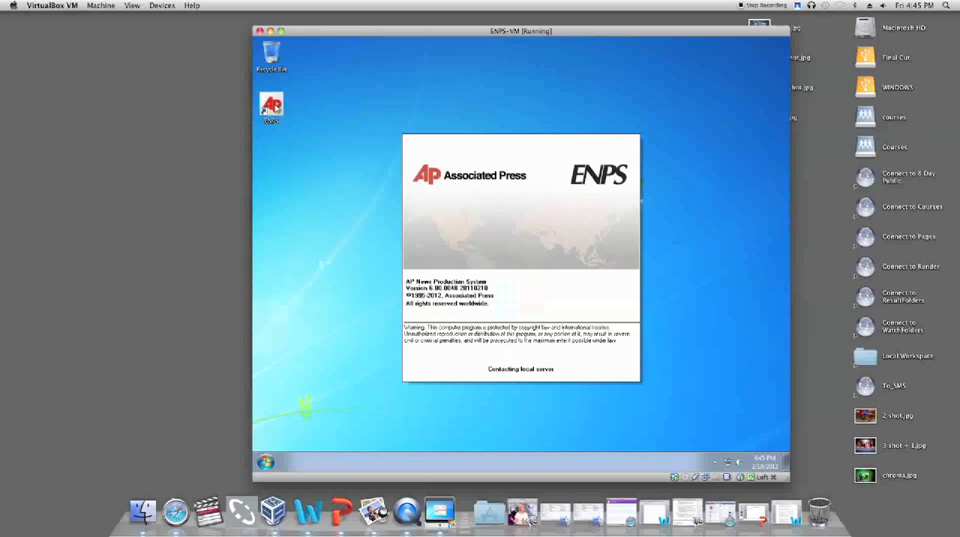